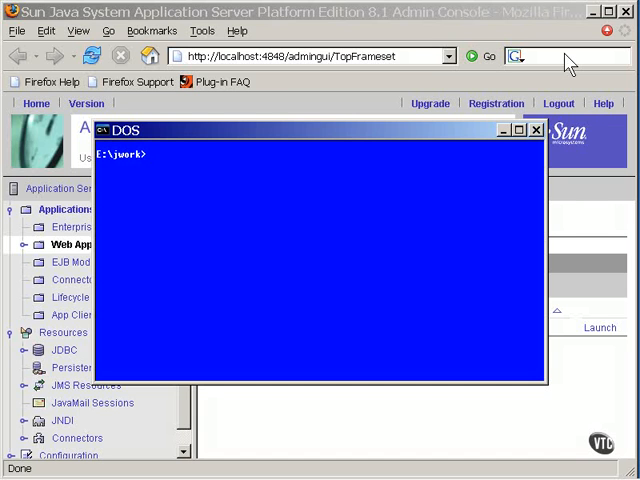
Step: List the errors project files with dir and start viewing error1.jsp in vi
{"action": "type", "text": "cd error"}
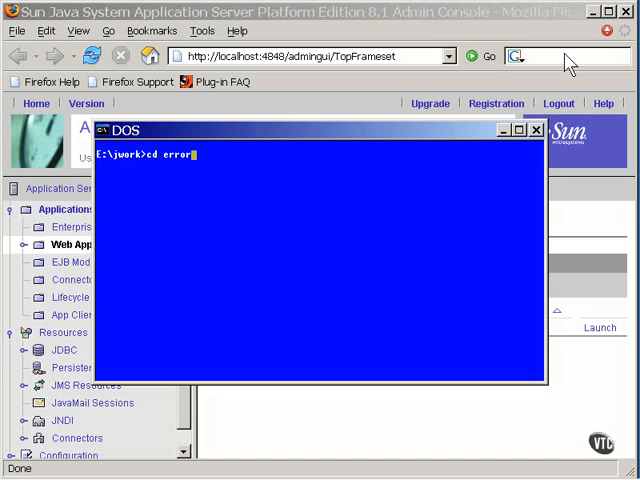
{"action": "type", "text": "dir"}
{"action": "type", "text": "vi e"}
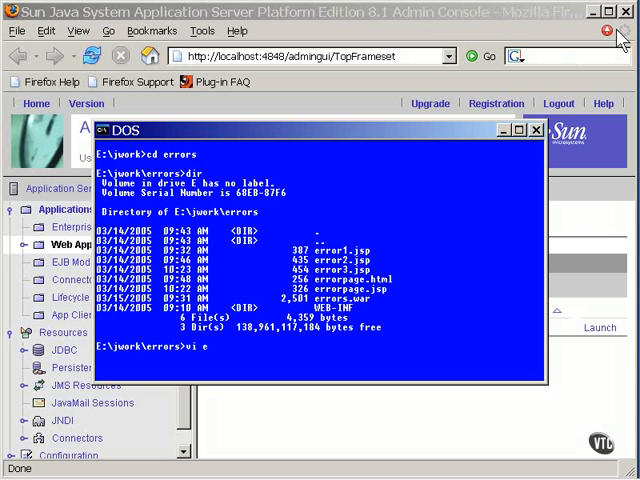
{"action": "type", "text": "rror1.j"}
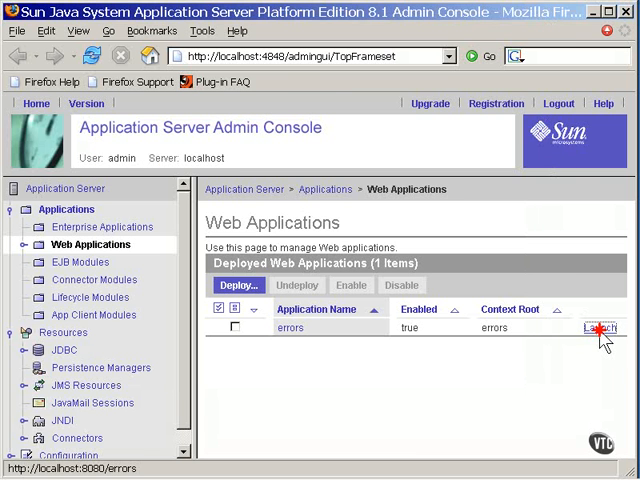
Step: Launch the errors app and view error1.jsp's HTTP Status 500 exception report
{"action": "left_click", "coordinate": [599, 327]}
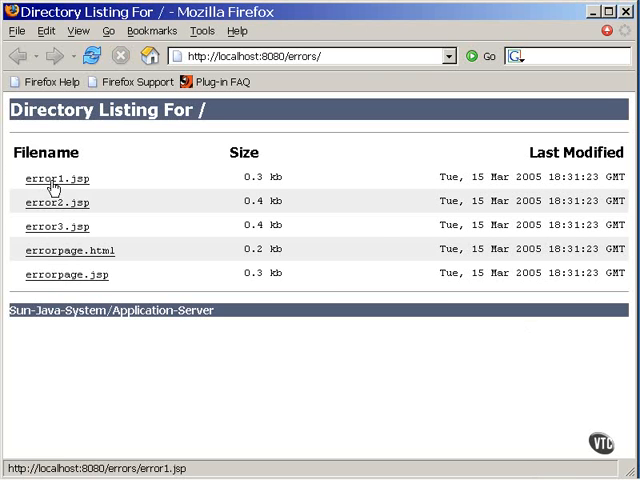
{"action": "left_click", "coordinate": [47, 179]}
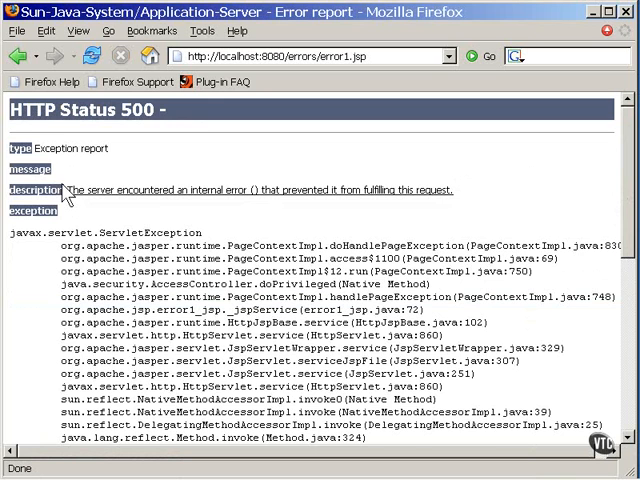
{"action": "scroll", "scroll_direction": "down", "scroll_amount": 3}
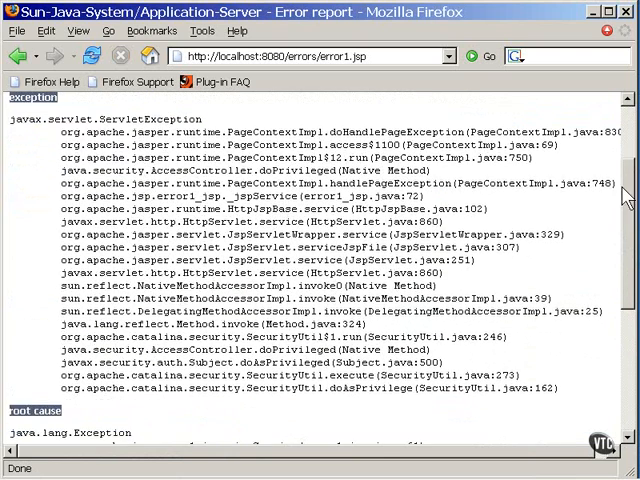
{"action": "scroll", "scroll_direction": "up", "scroll_amount": 3}
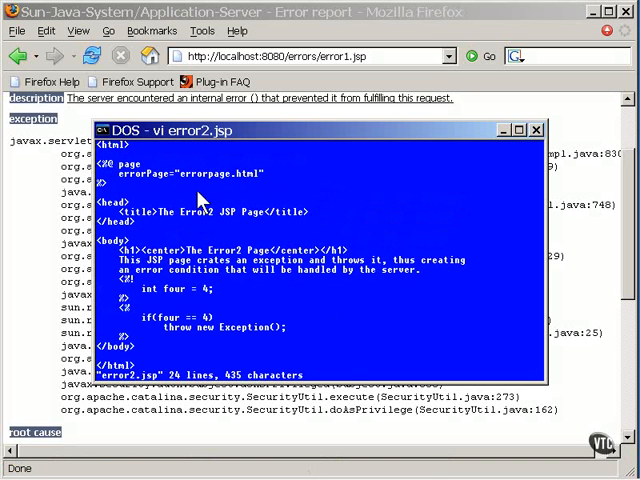
{"action": "mouse_move", "coordinate": [195, 195]}
{"action": "type", "text": "vi error"}
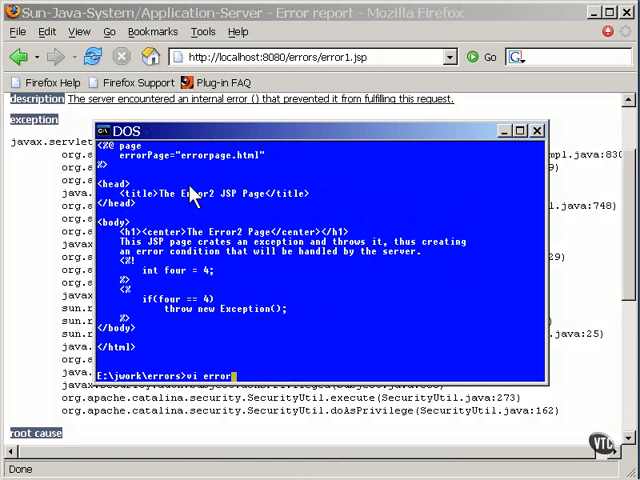
Step: View errorpage.html in vi, showing its ERROR heading and error message
{"action": "type", "text": "page.html"}
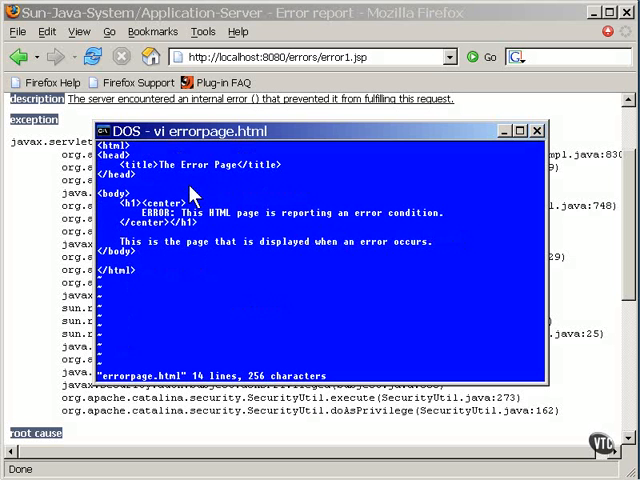
{"action": "mouse_move", "coordinate": [266, 250]}
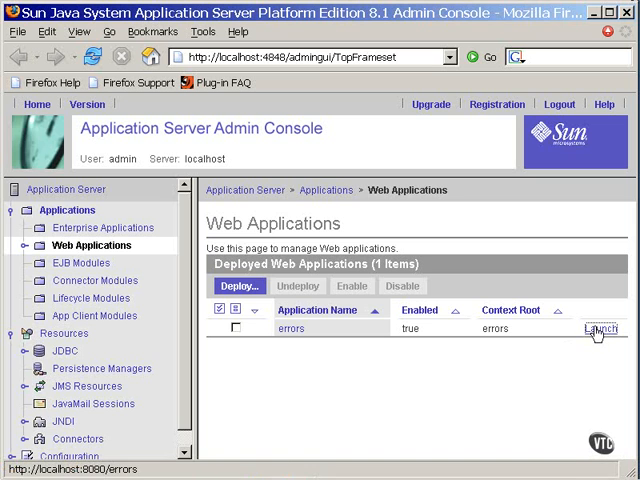
Step: Relaunch the errors app and open error2.jsp from the file listing
{"action": "left_click", "coordinate": [600, 328]}
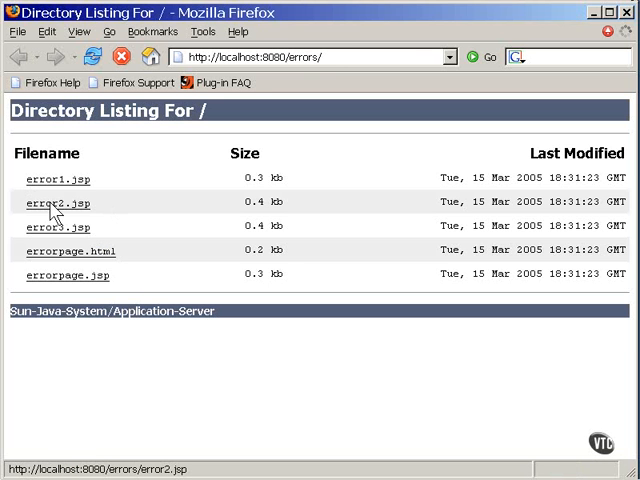
{"action": "left_click", "coordinate": [58, 203]}
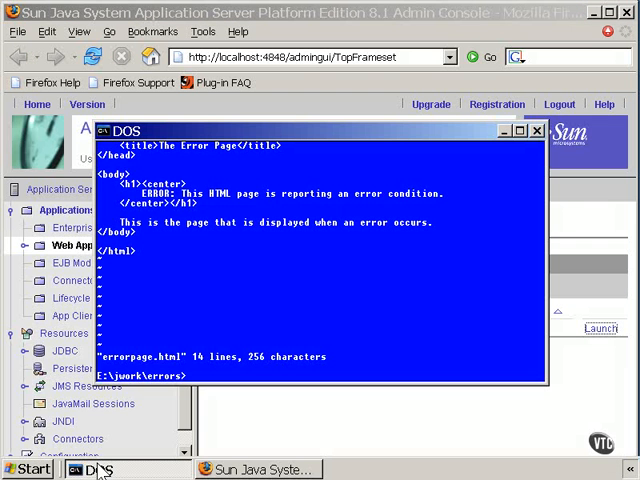
Step: Open error3.jsp in vi to read its errorPage directive and test exception
{"action": "type", "text": "vi error"}
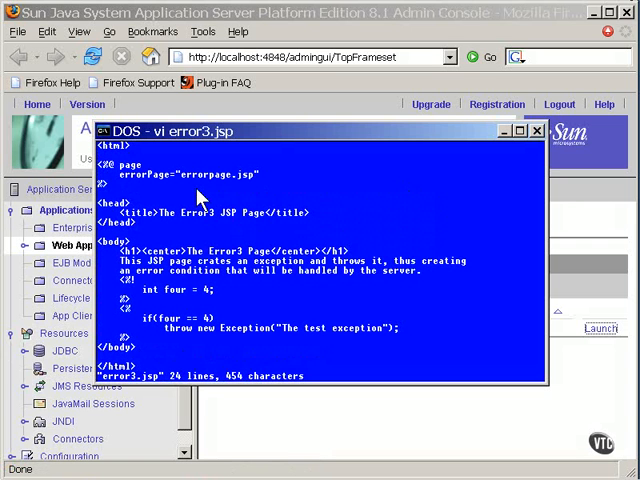
{"action": "mouse_move", "coordinate": [356, 343]}
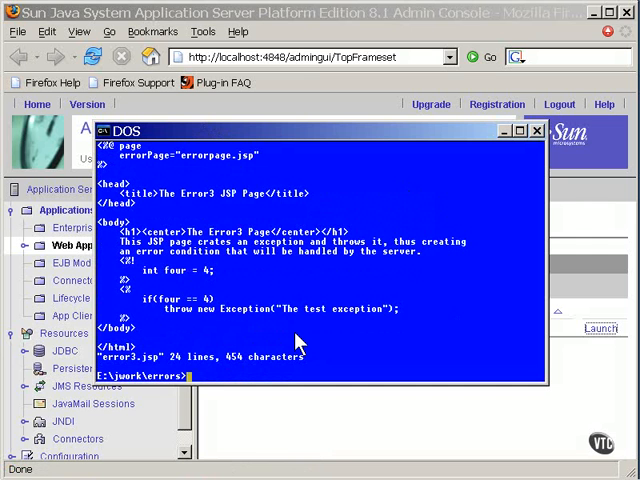
Step: Open errorpage.jsp in vi to read its isErrorPage directive and exception output
{"action": "type", "text": "vi err"}
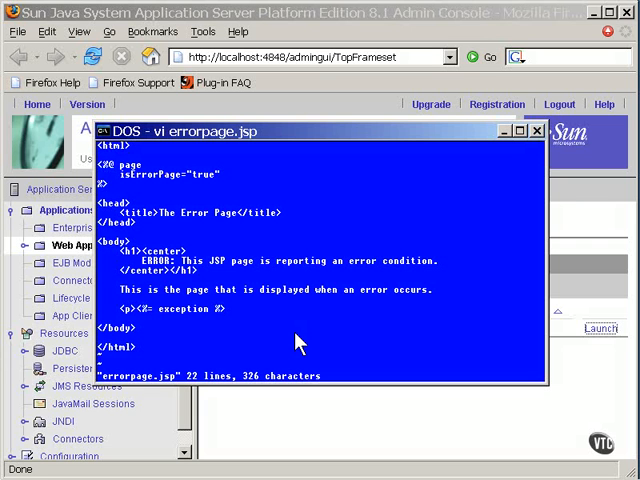
{"action": "mouse_move", "coordinate": [152, 199]}
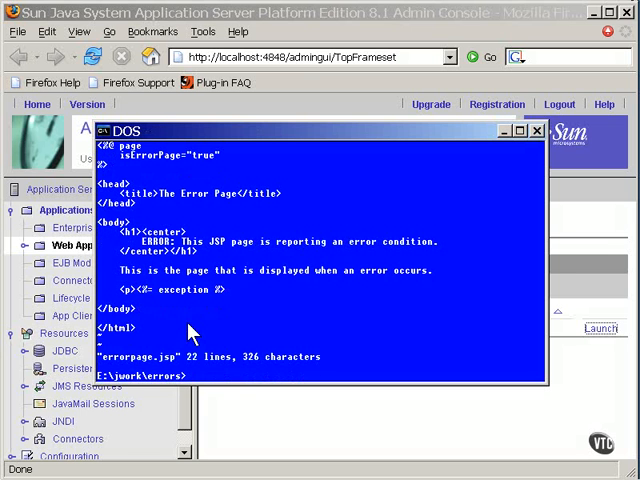
{"action": "mouse_move", "coordinate": [573, 18]}
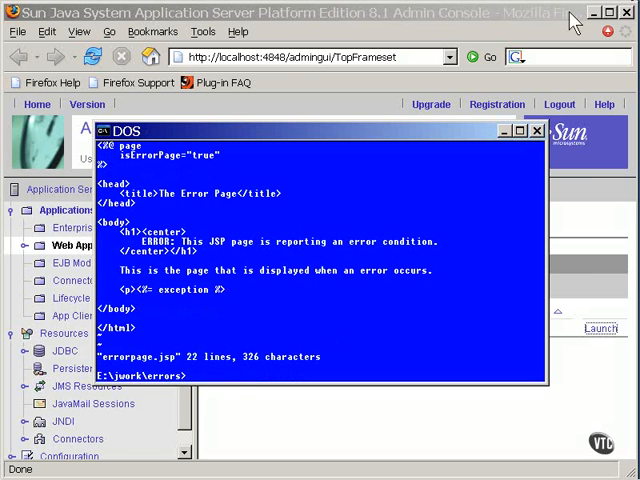